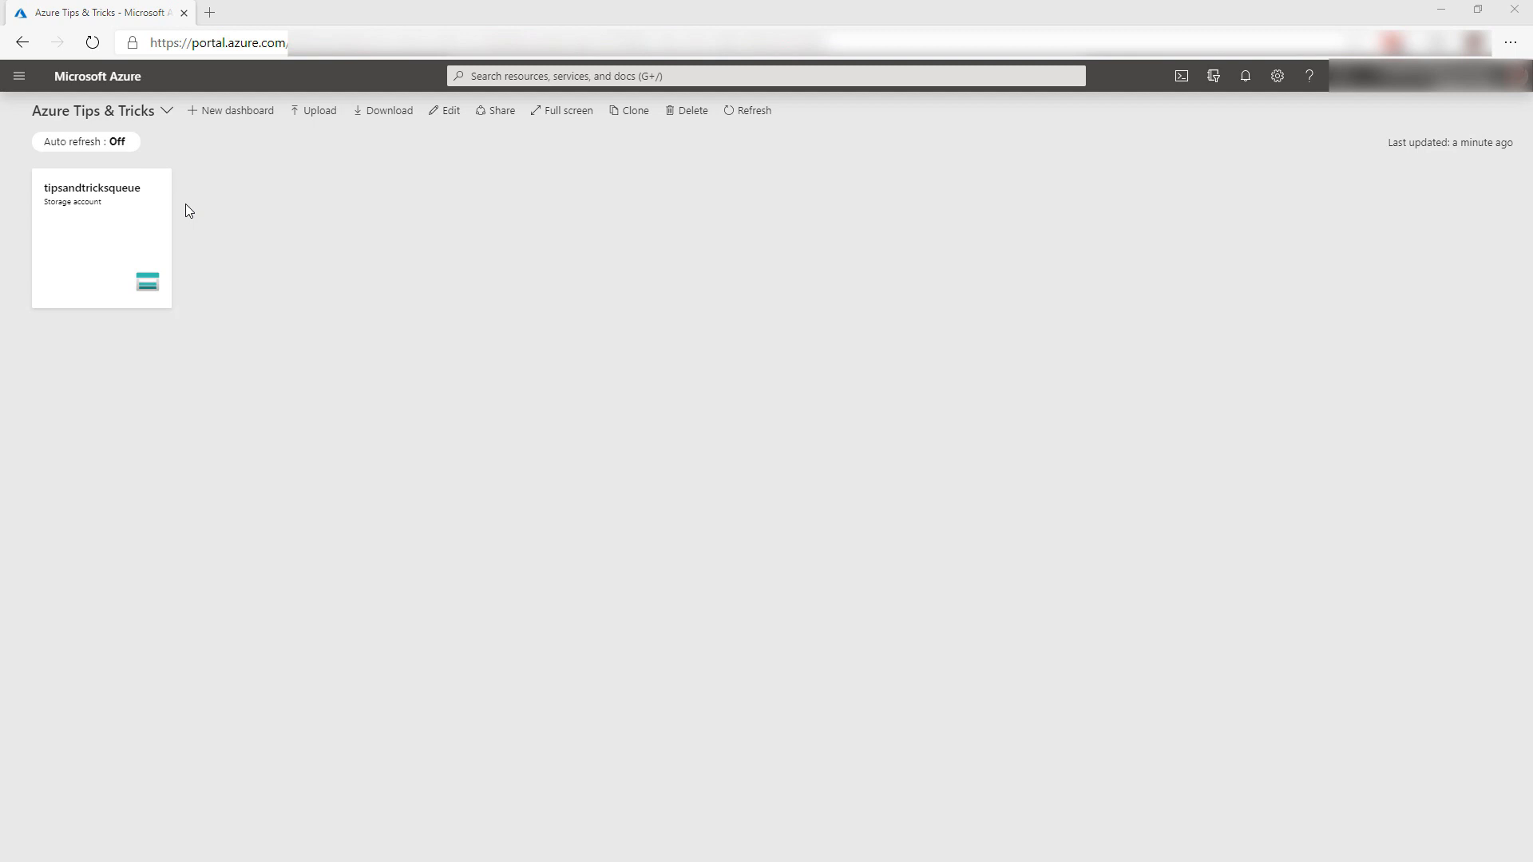
# - Start a new resource from the Azure Tips & Tricks dashboard
pyautogui.click(101, 238)
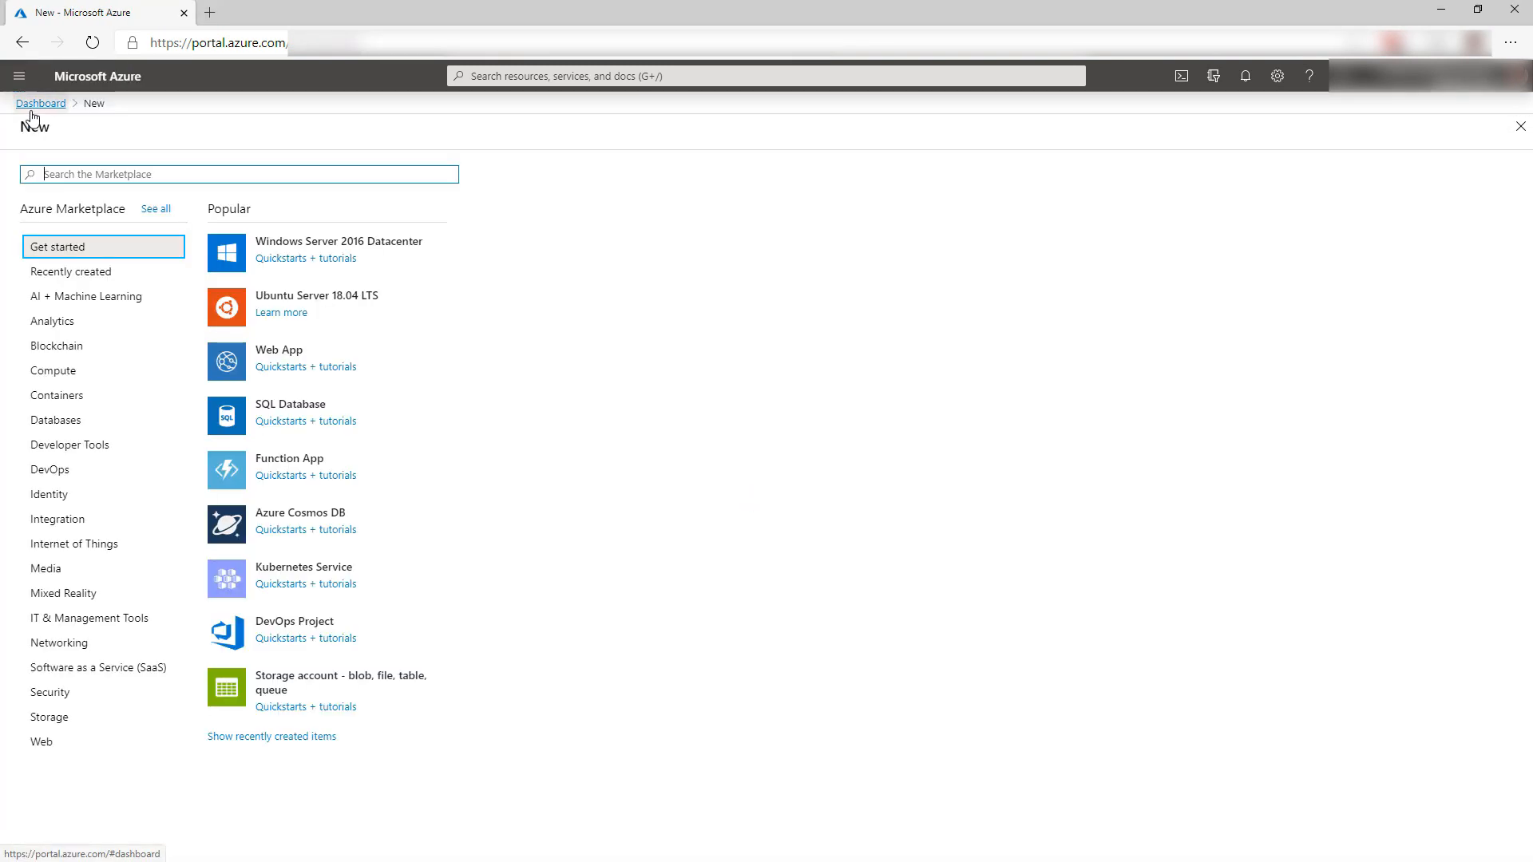
# - Search the Marketplace for 'kubernetes' and choose Kubernetes Service
pyautogui.write('k')
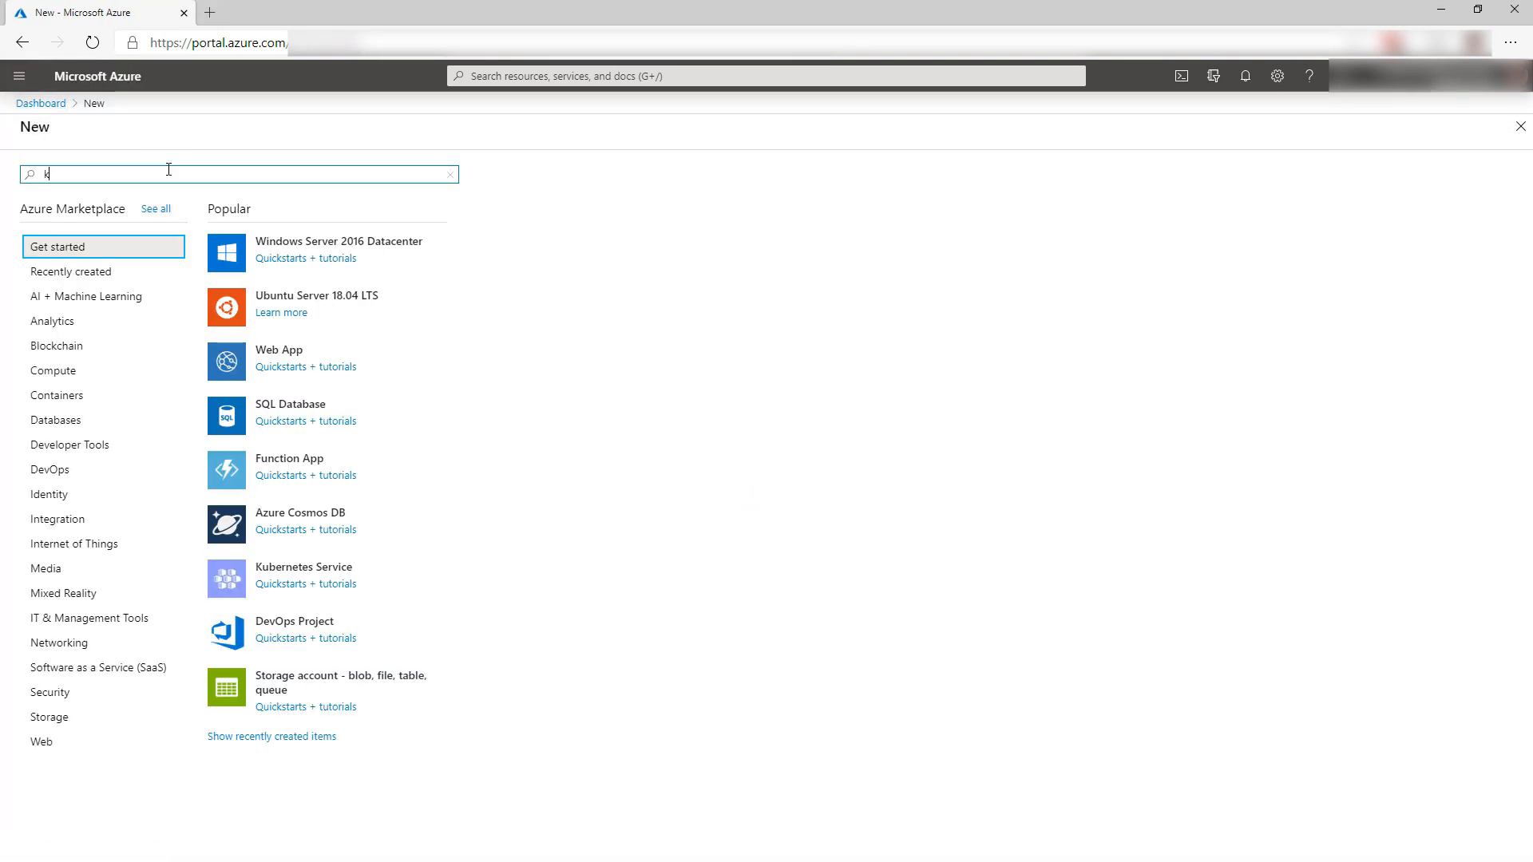
pyautogui.write('ubernetes')
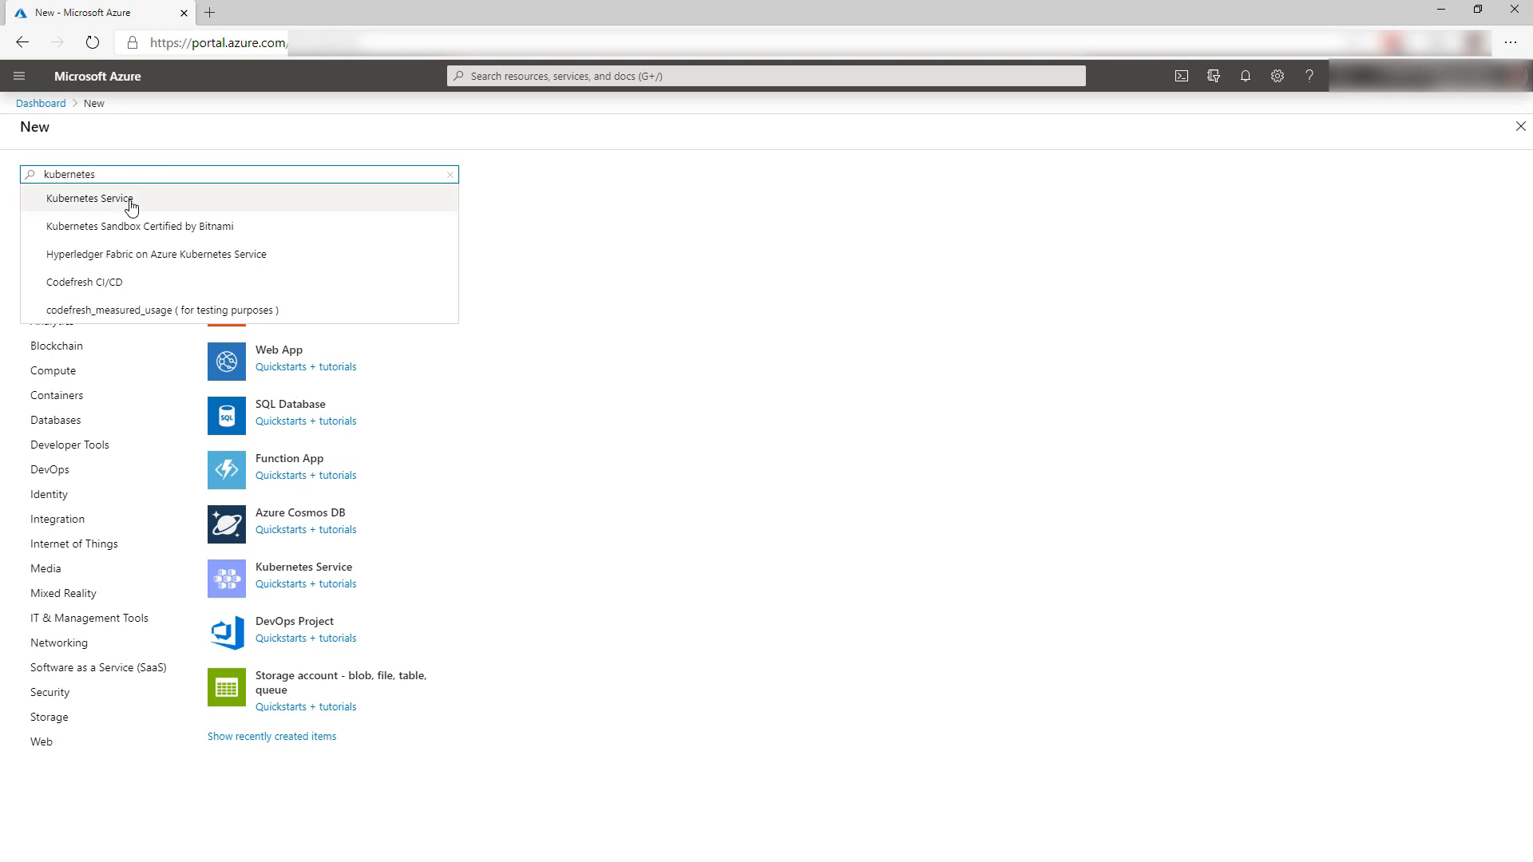
pyautogui.click(88, 197)
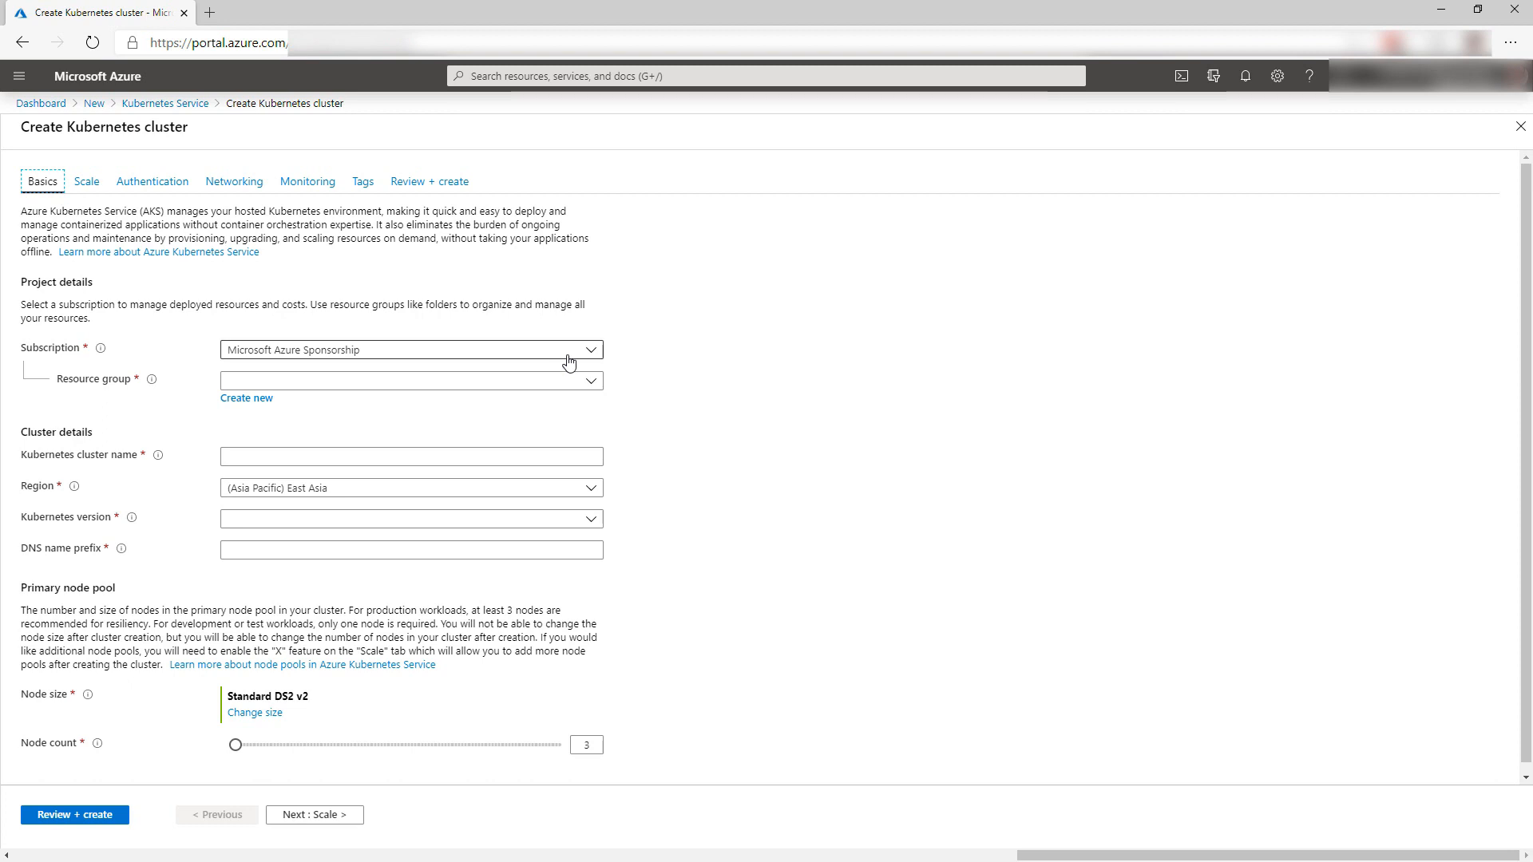
# - Set resource group tipsandtricks, cluster name tipsakscluster, region East US, then send for review
pyautogui.click(410, 380)
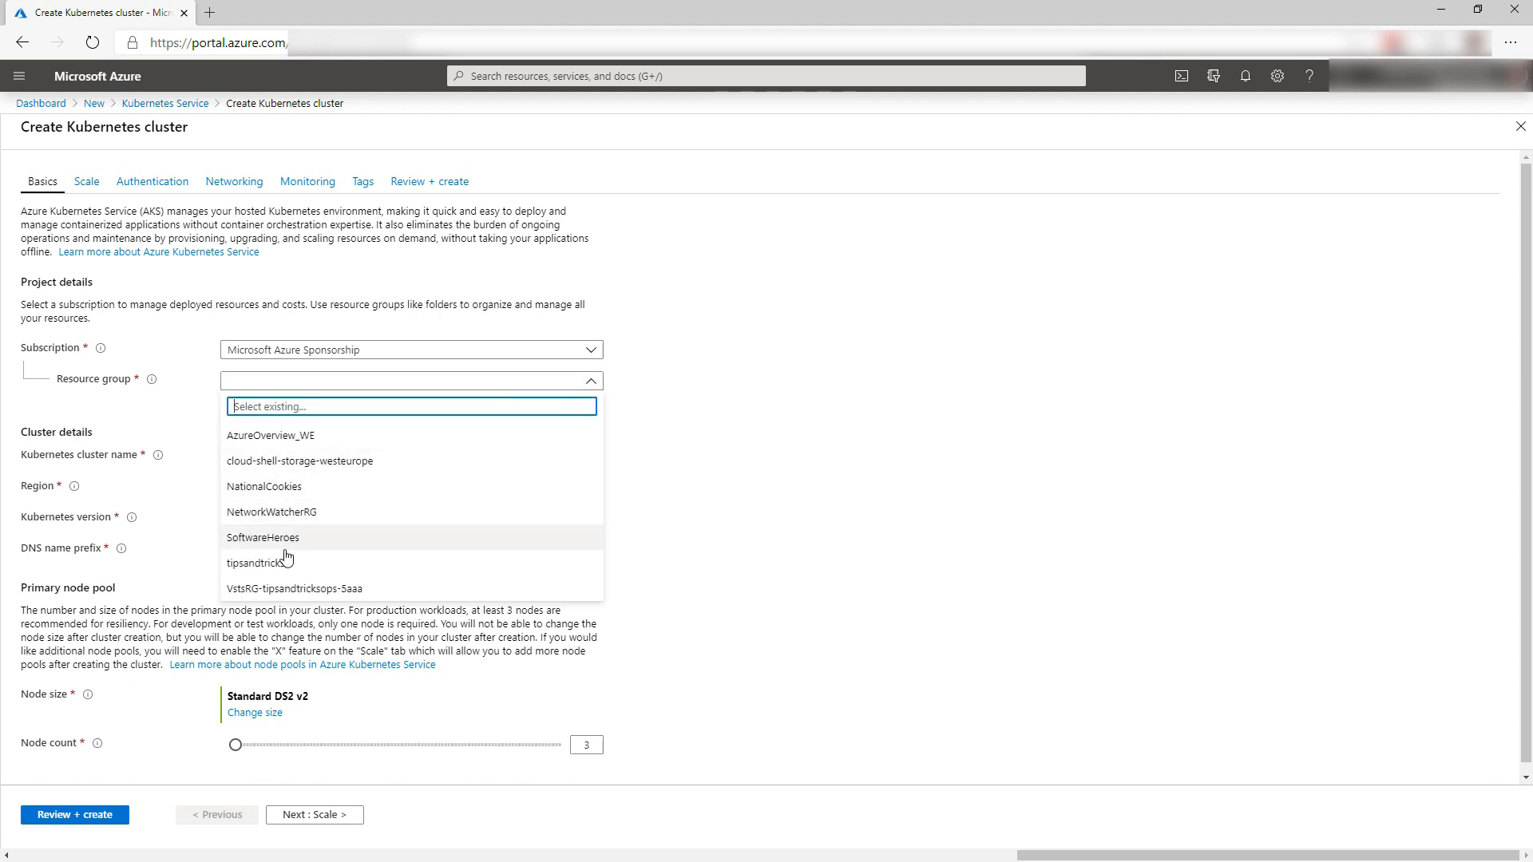
pyautogui.click(258, 562)
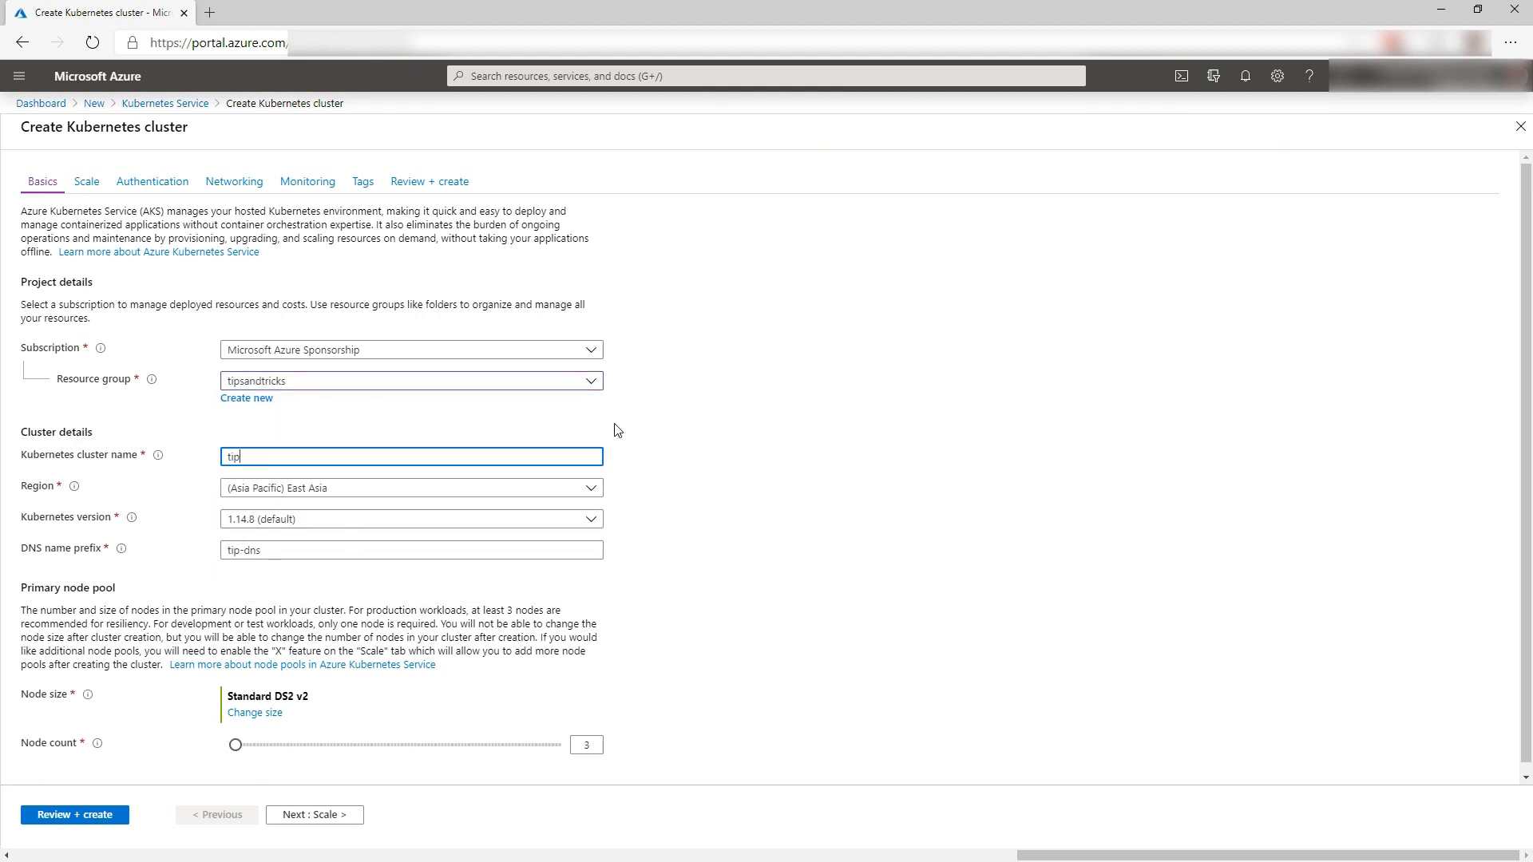
pyautogui.write('sakscluster')
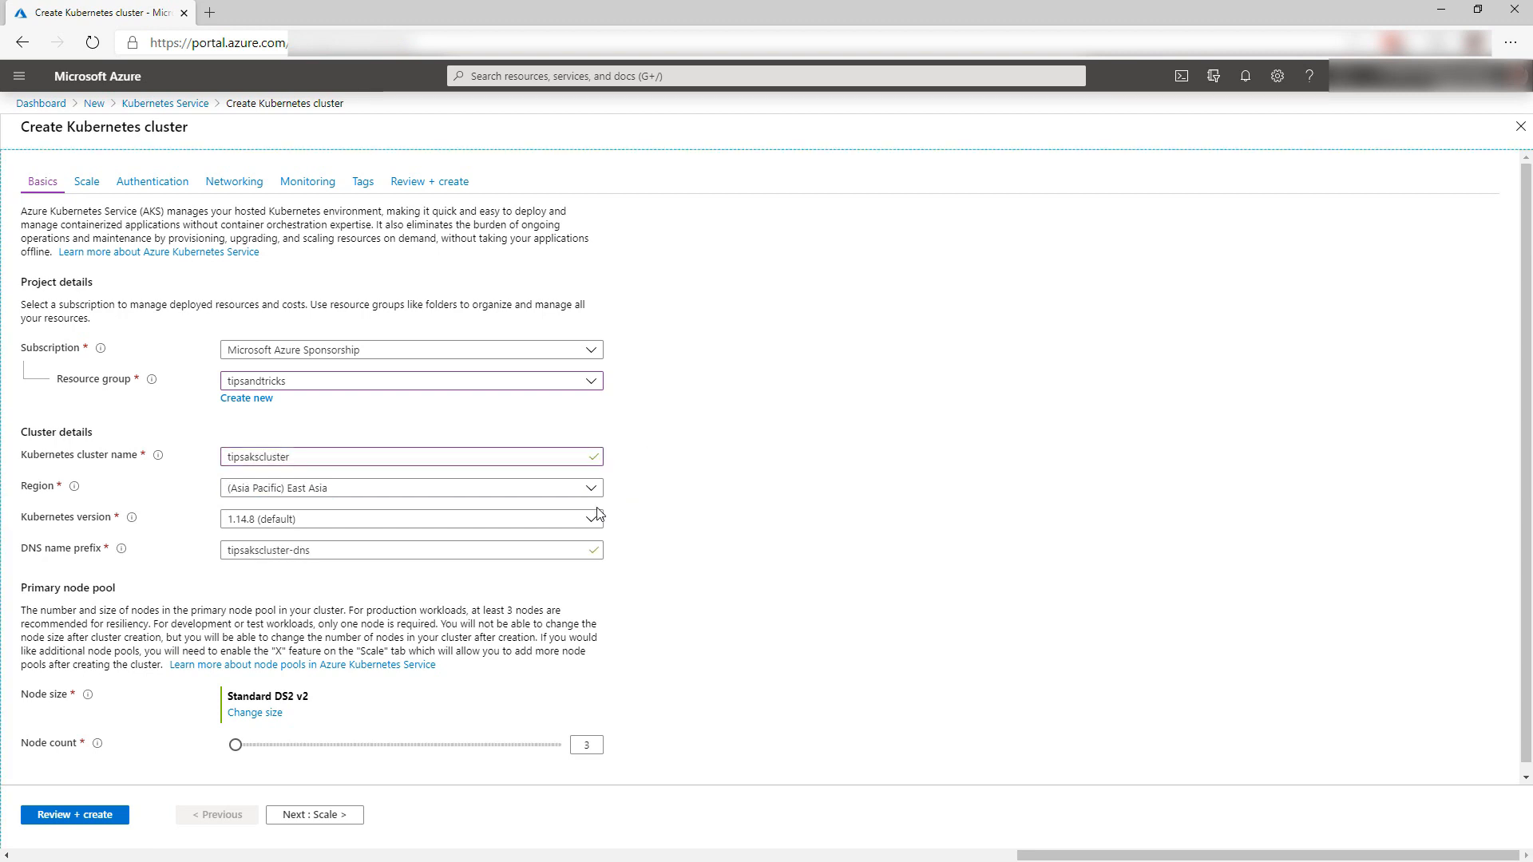
pyautogui.click(410, 488)
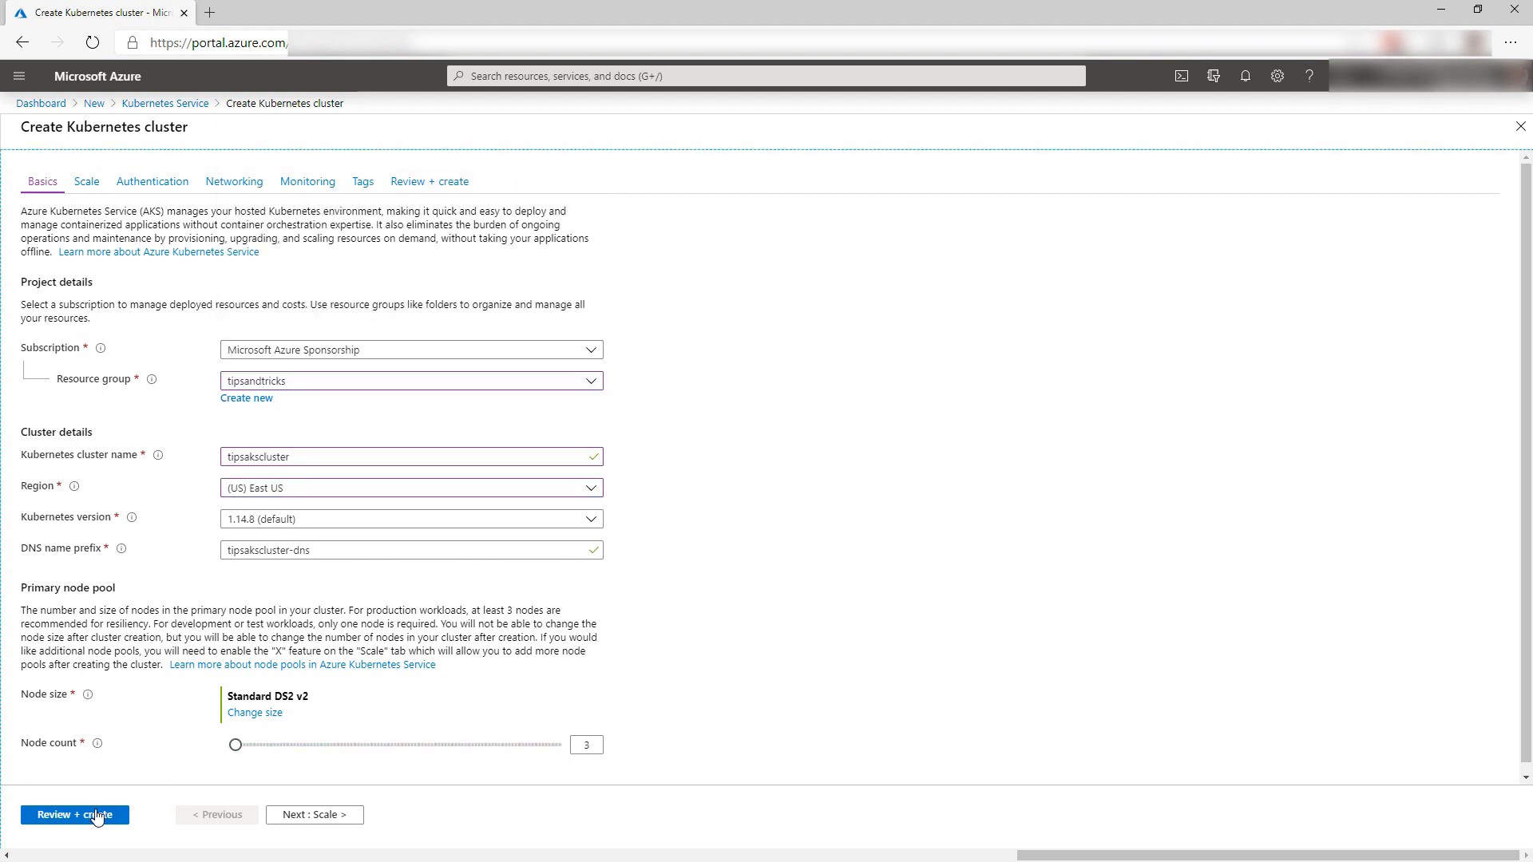
pyautogui.click(74, 814)
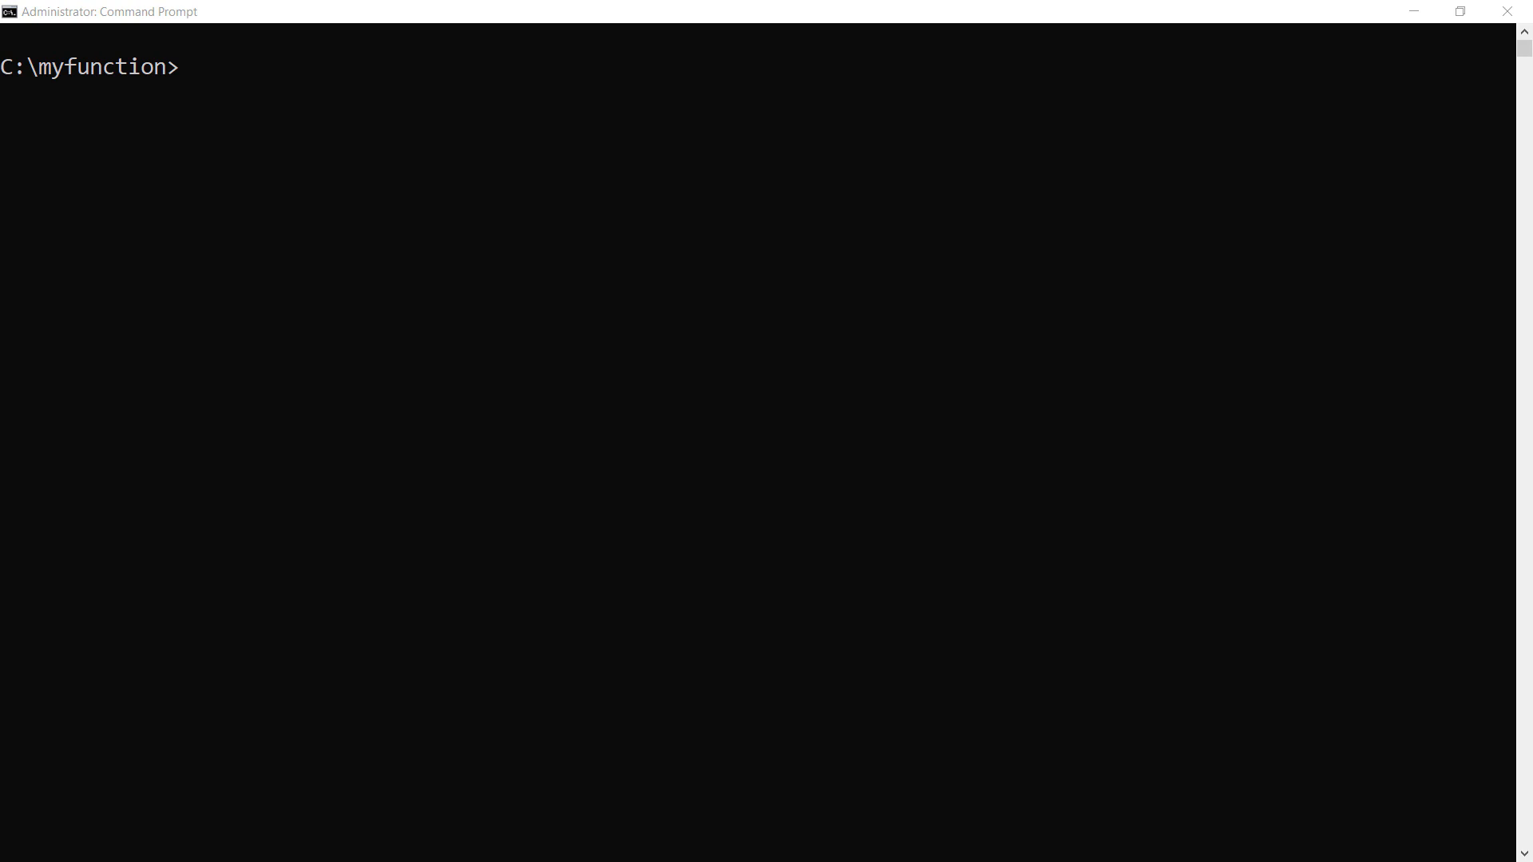
# - Merge tipsakscluster credentials into kubectl, confirm three Ready nodes, and clear the console
pyautogui.write('az aks get-credentials -g tipsandtricks -n tipsakscluster --overwrite-existing')
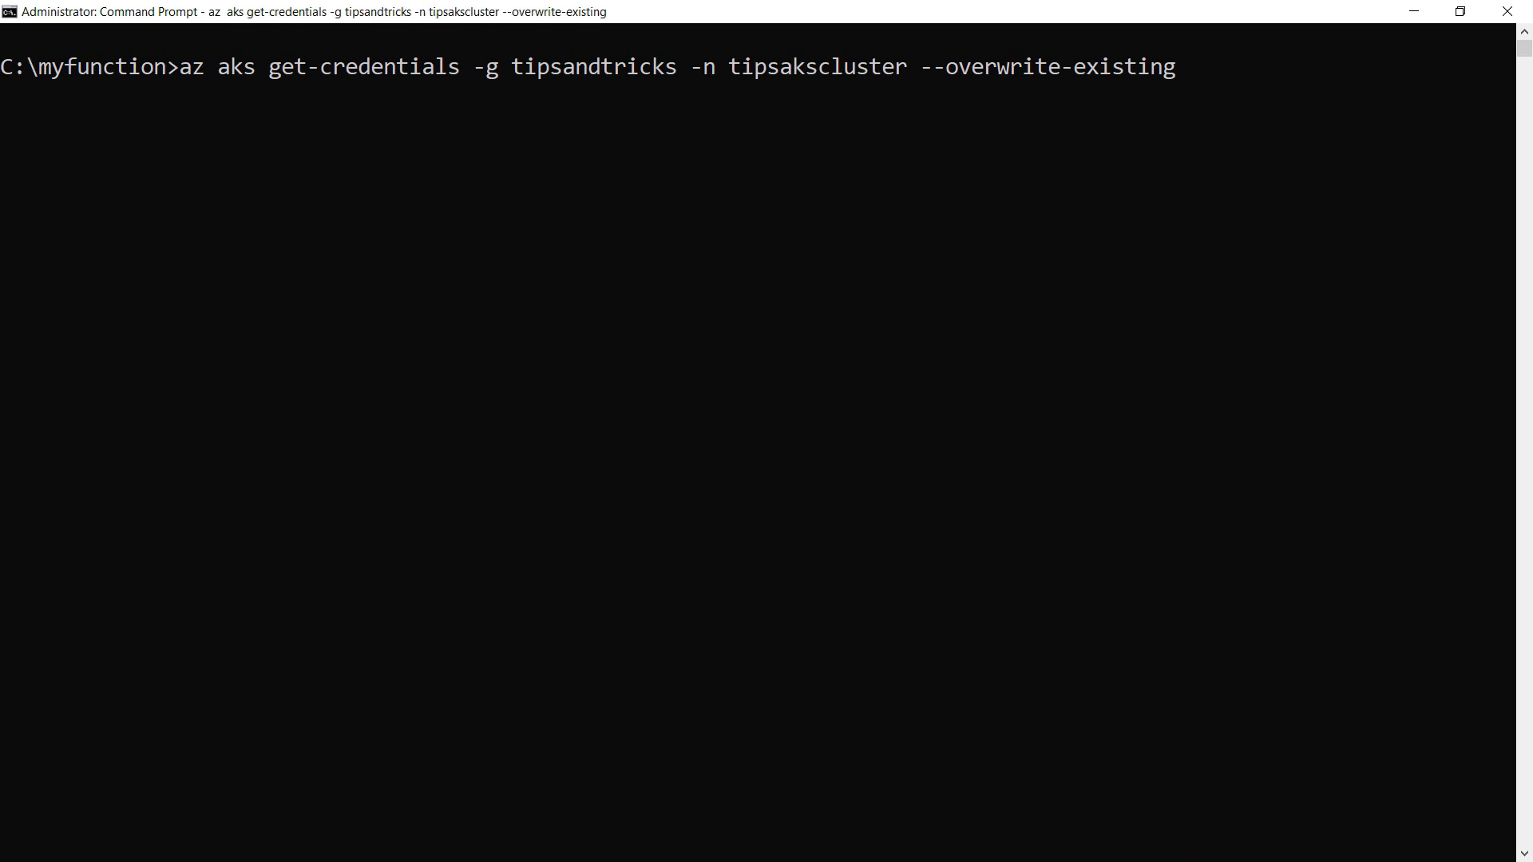
pyautogui.press('Return')
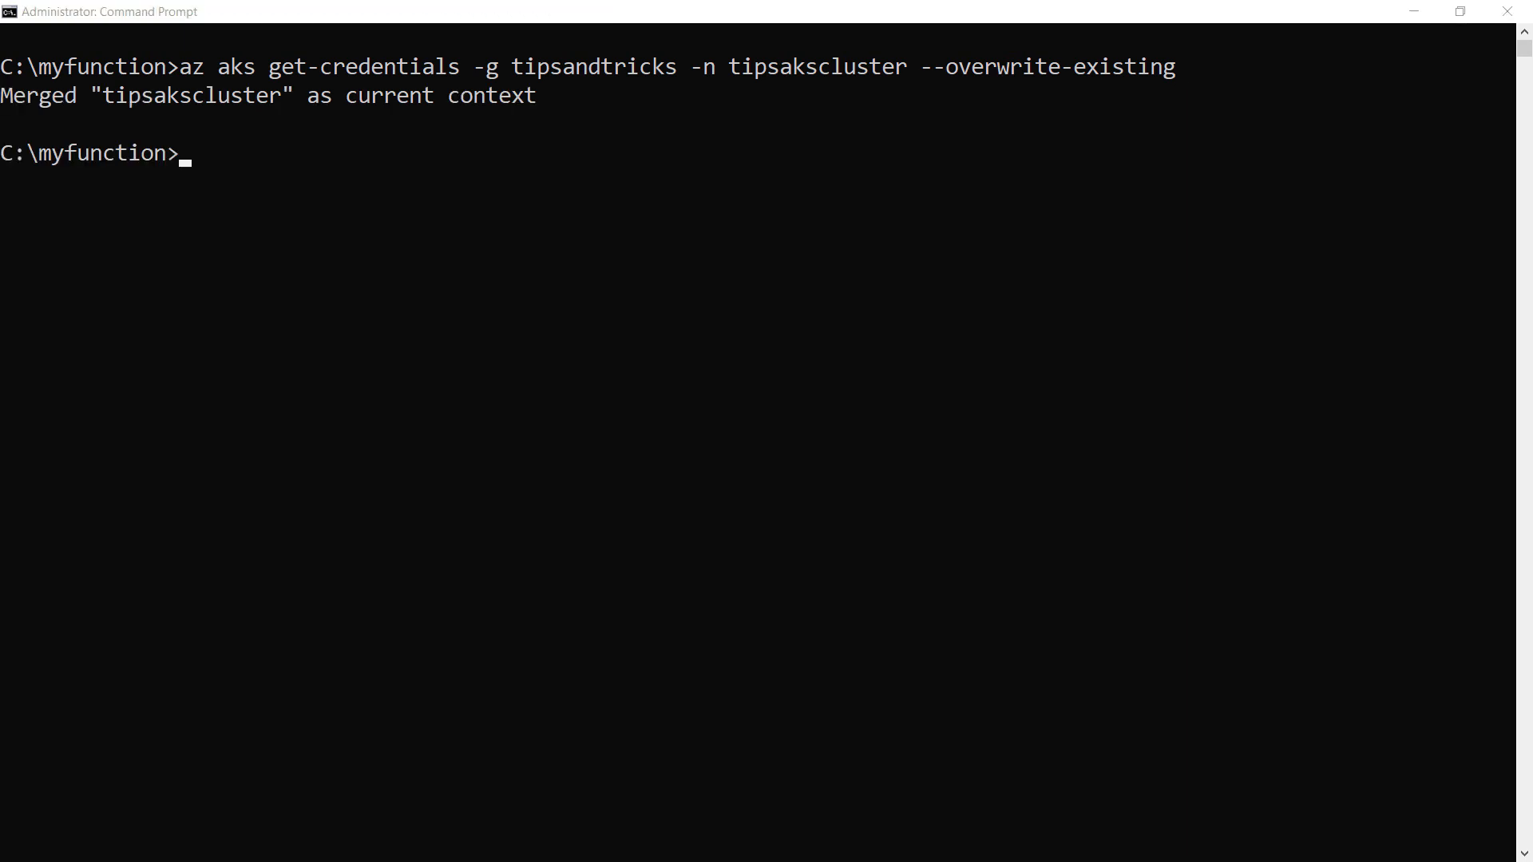
pyautogui.write('kubectl get nodes')
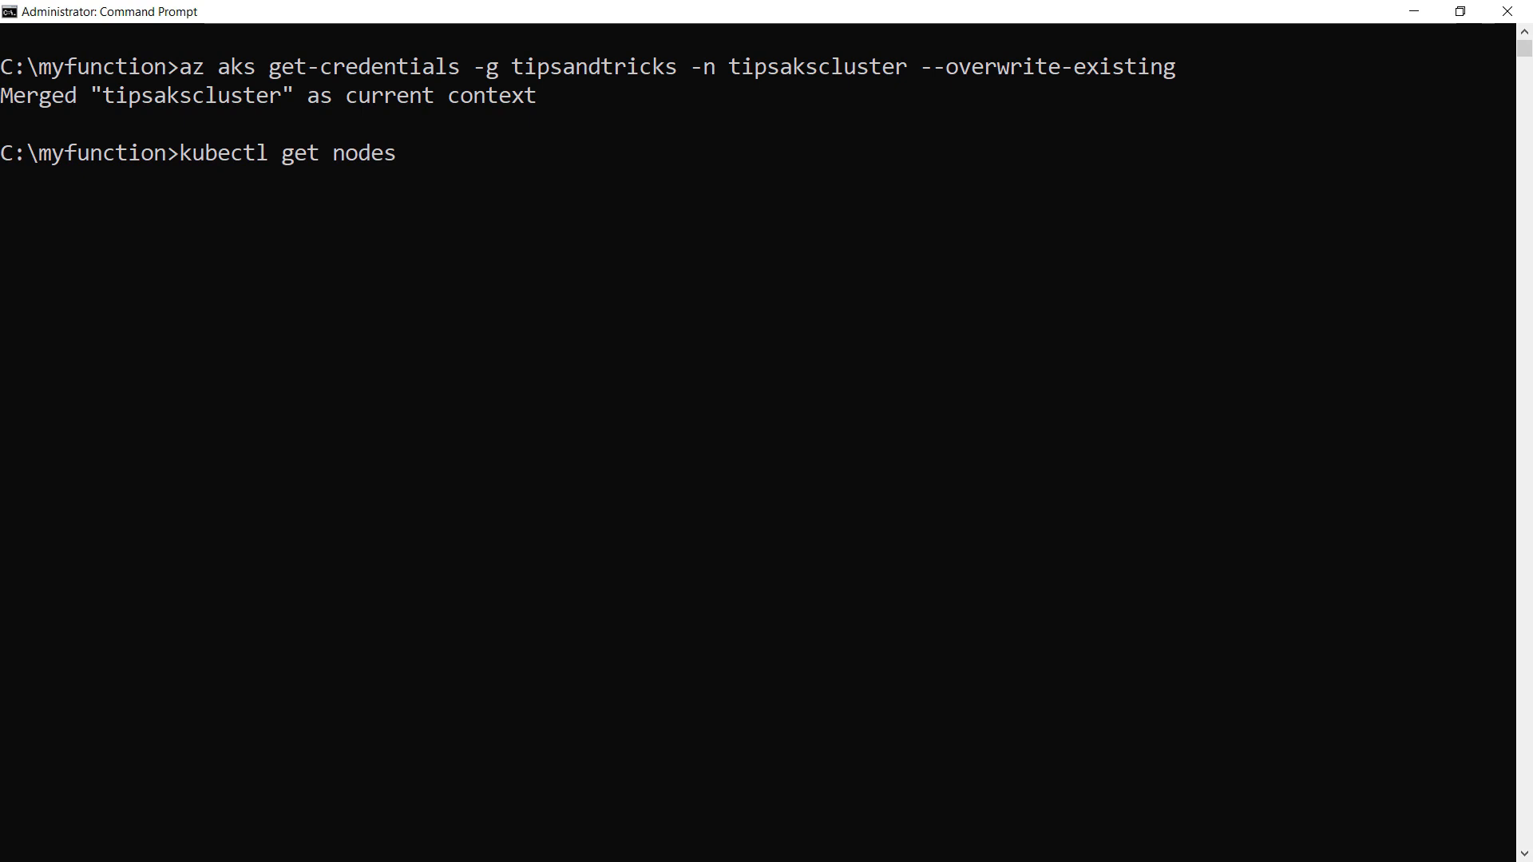
pyautogui.press('Return')
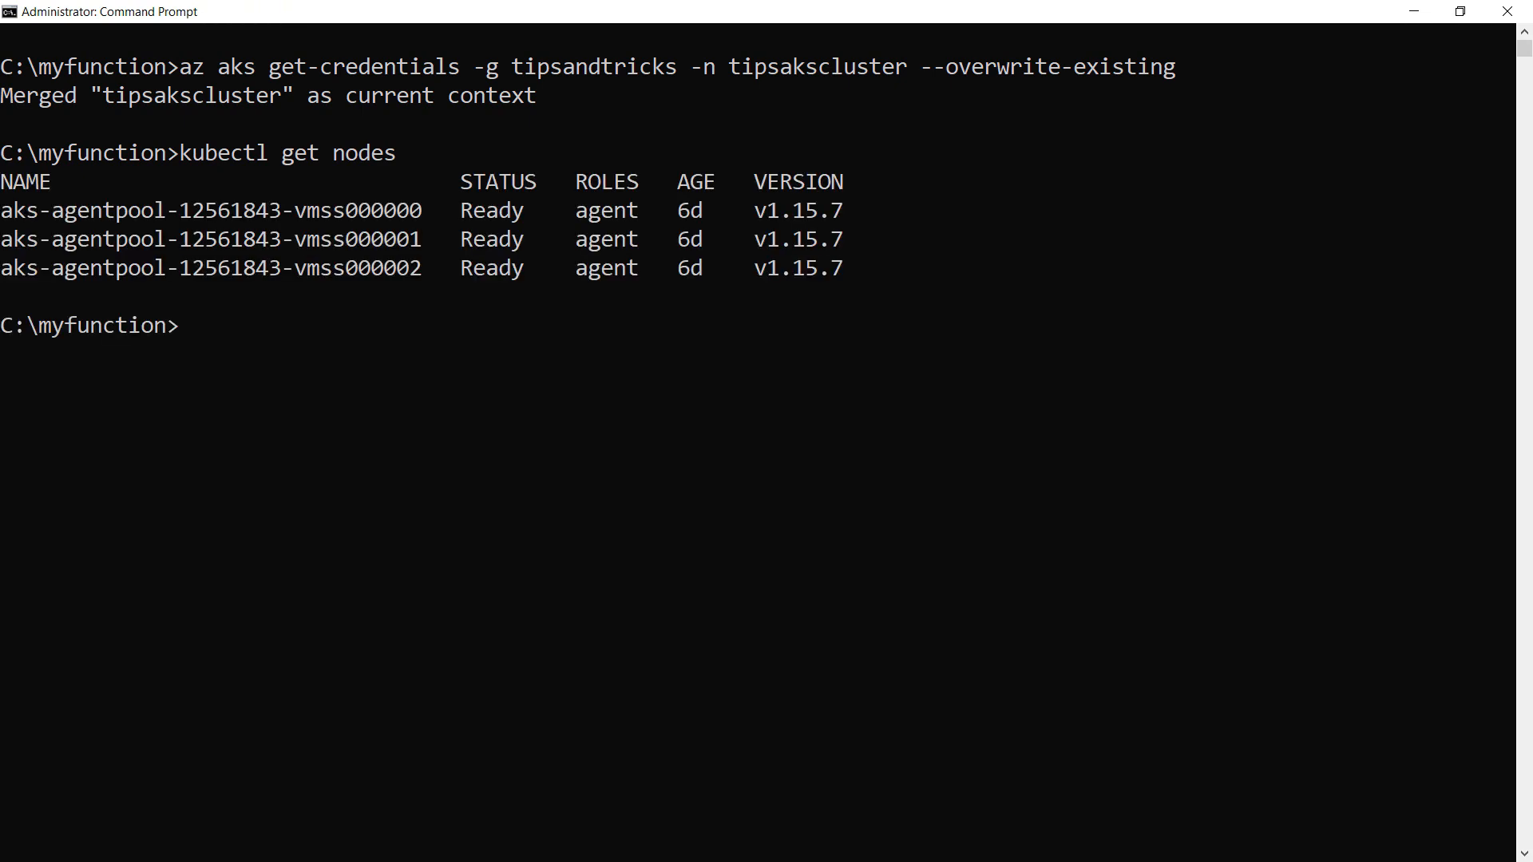
pyautogui.write('cls')
pyautogui.write('func kubernetes install --namespace keda --validate=false')
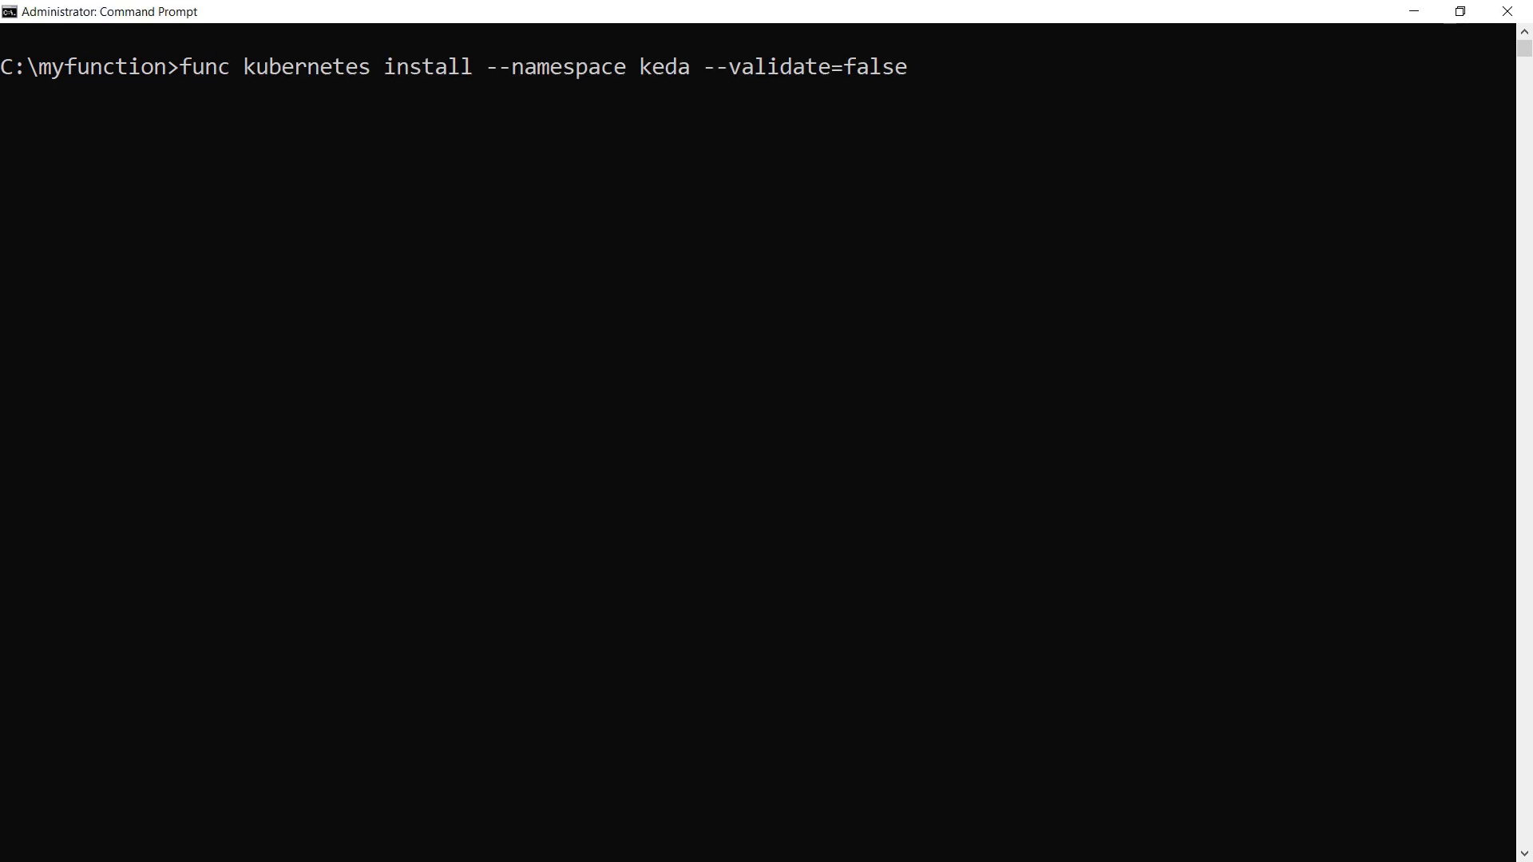
# - Run func kubernetes install --namespace keda --validate=false to install KEDA
pyautogui.press('Return')
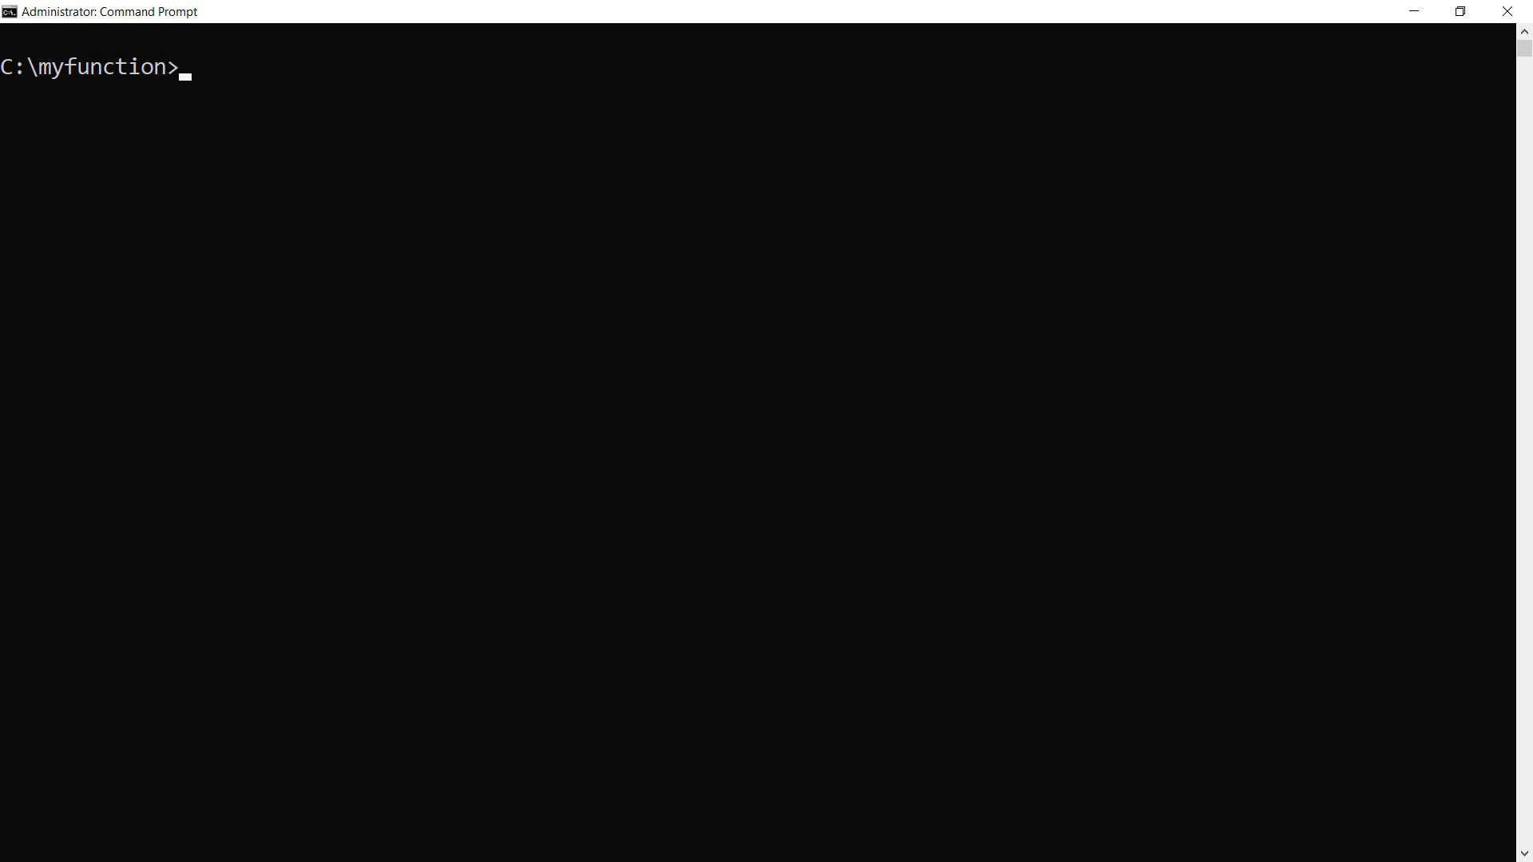
# - Enter func kubernetes deploy --name queuefunctionapp --registry to deploy the function container
pyautogui.write('func kubernetes deploy --name queuefunctionapp --registry')
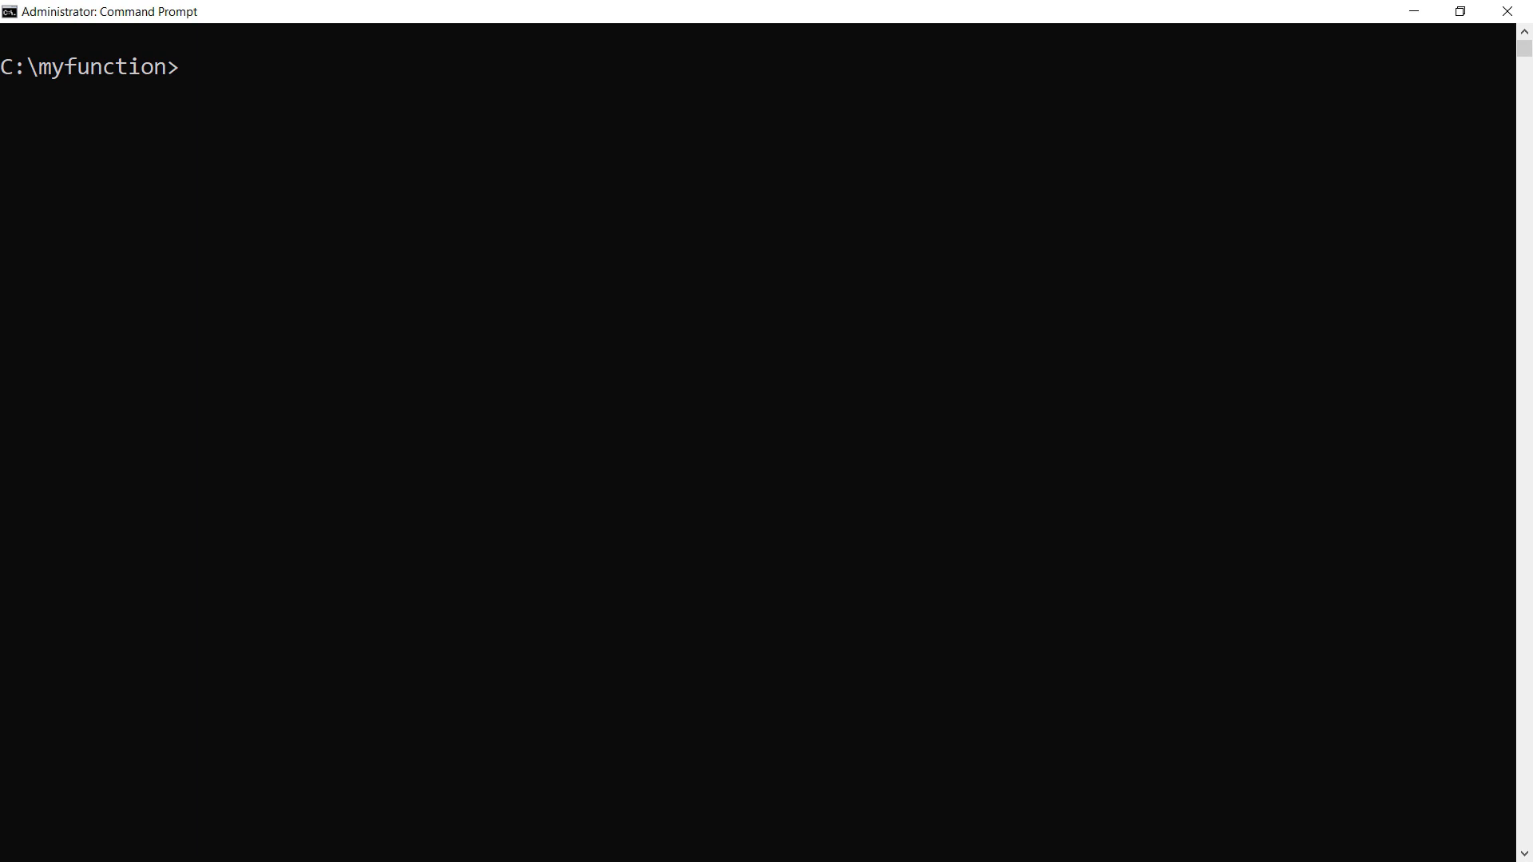
pyautogui.write('kubectl get deploy')
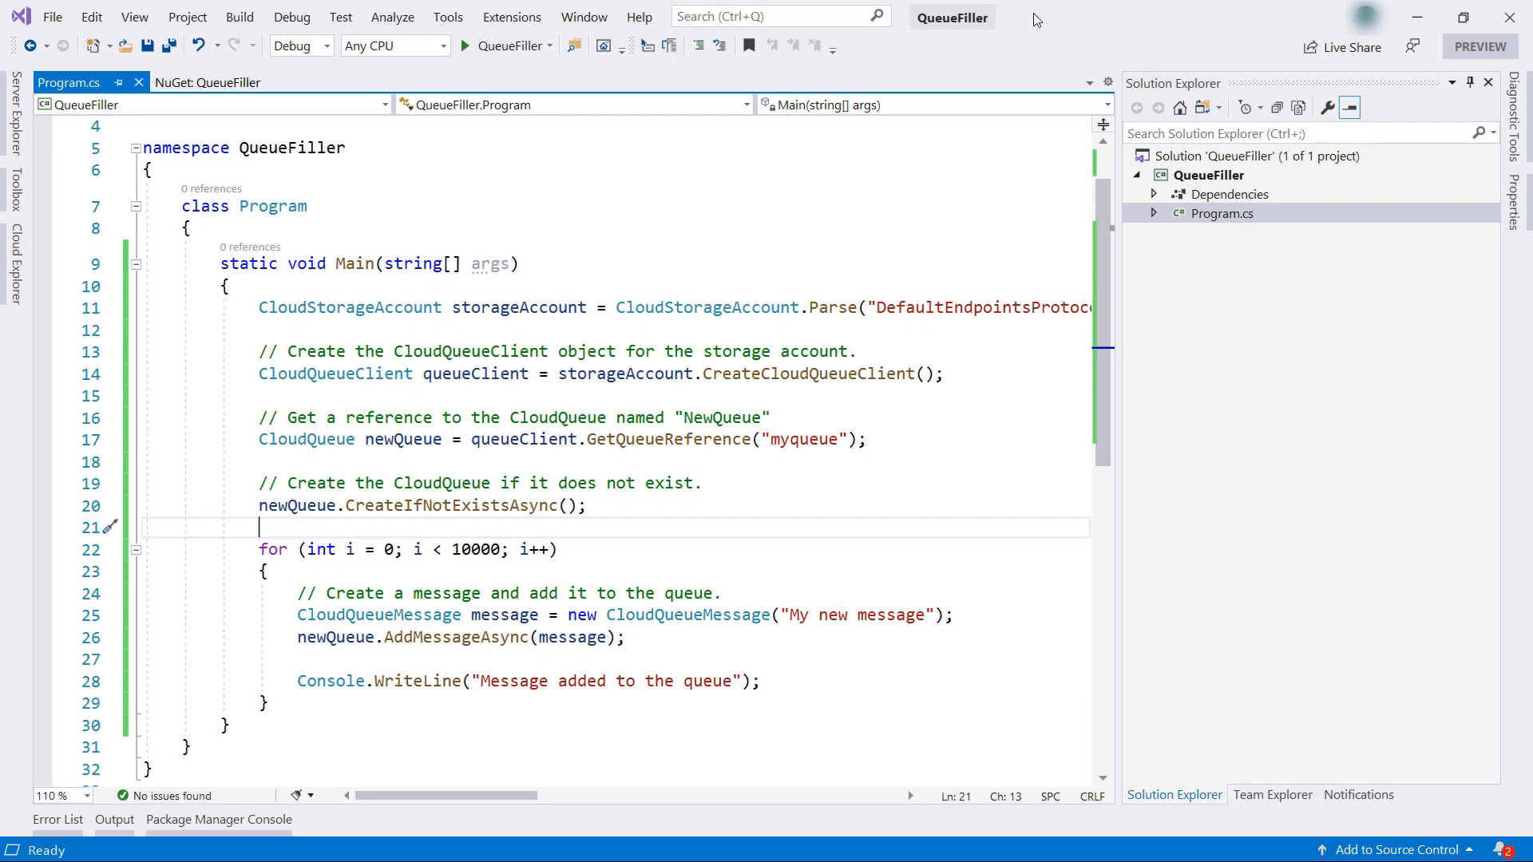
# - Run the QueueFiller console app in Visual Studio to add messages to the queue
pyautogui.click(862, 571)
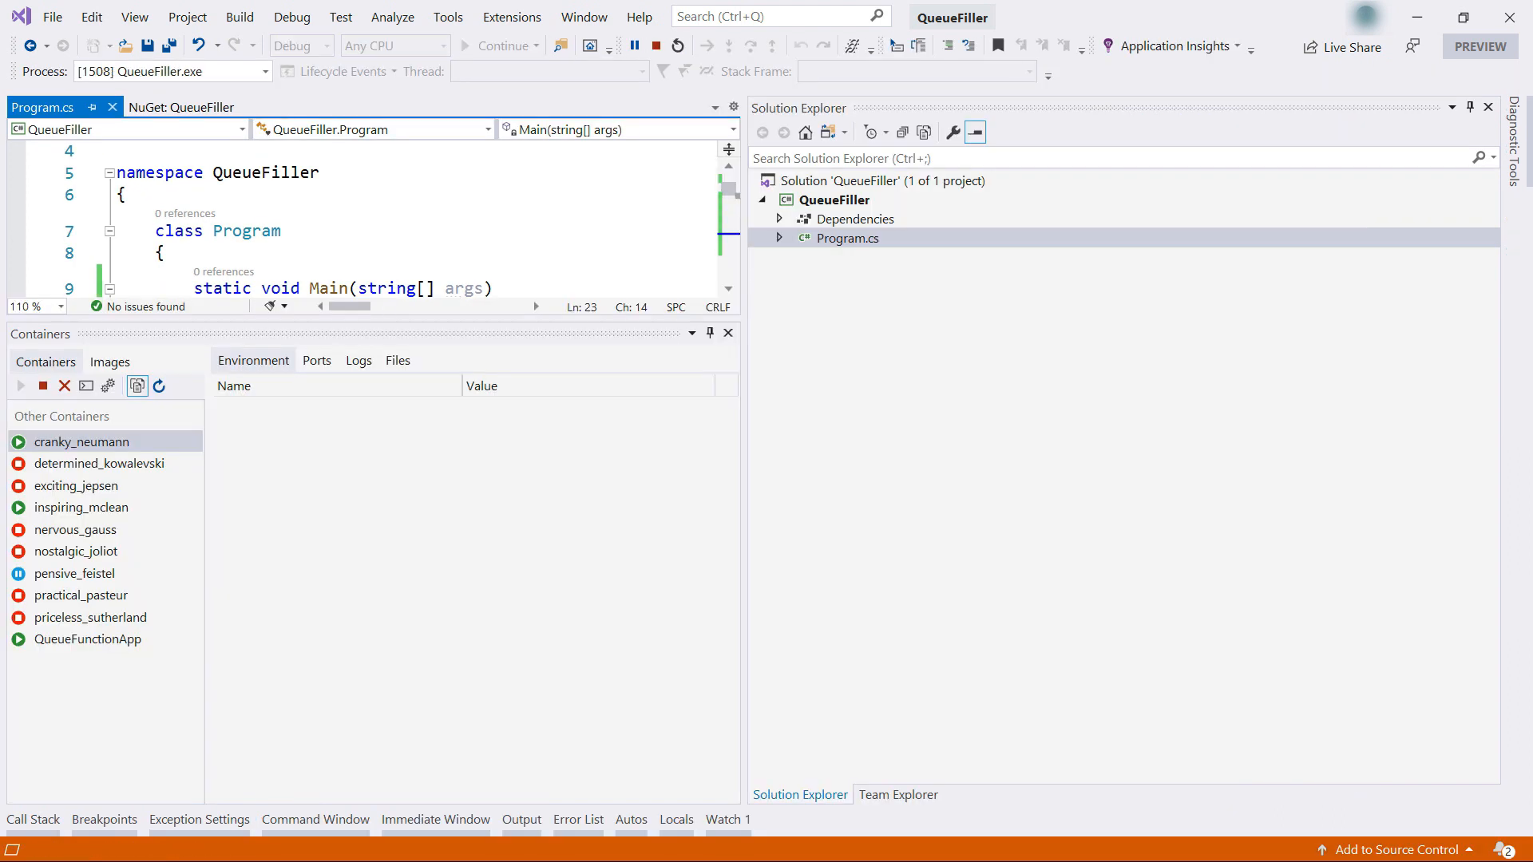
pyautogui.click(502, 46)
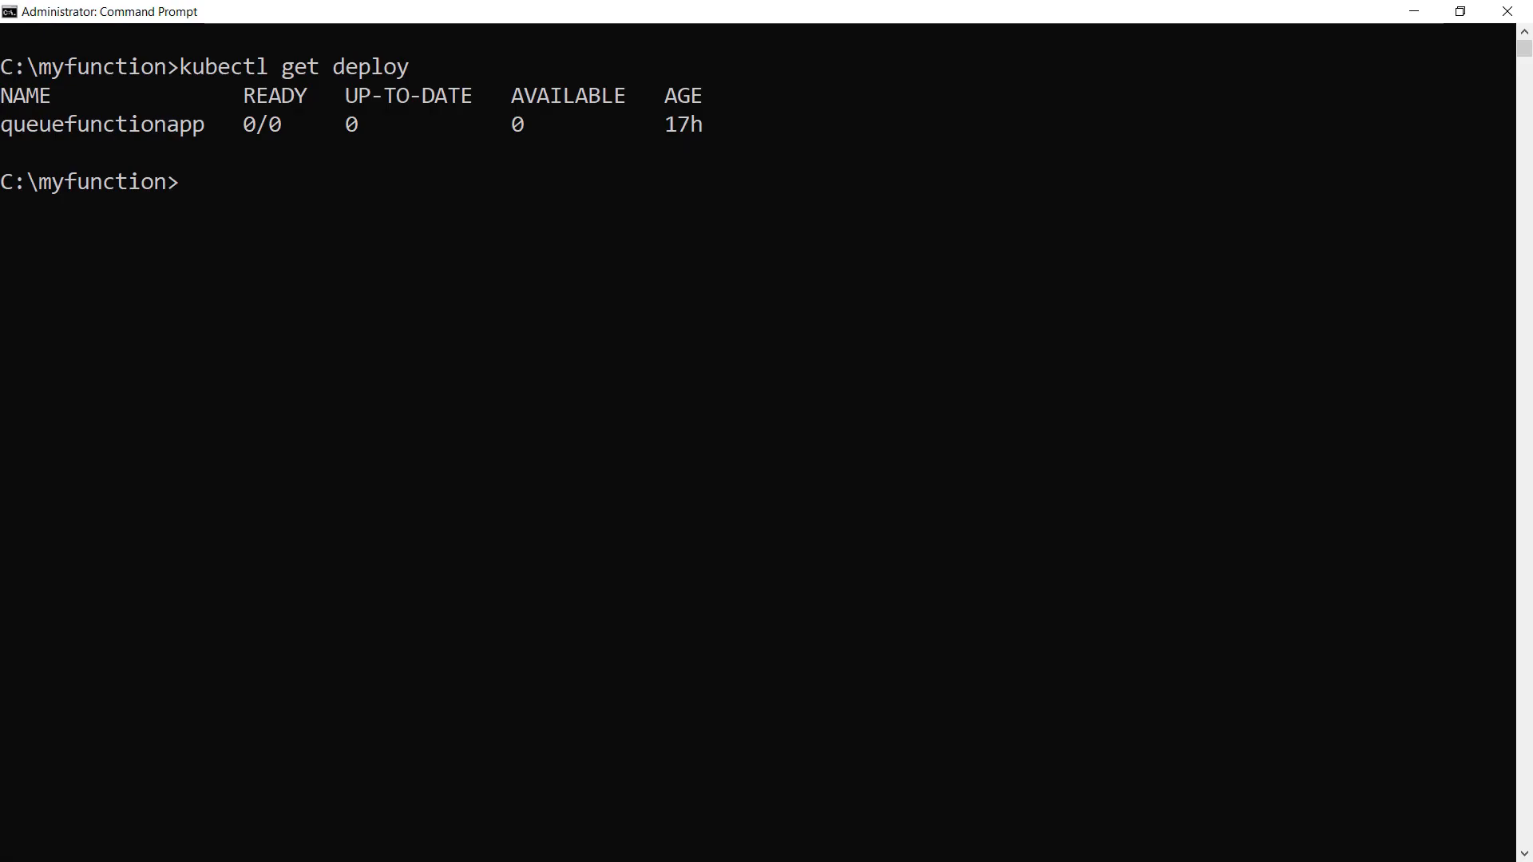
# - Repeat kubectl get deploy while queuefunctionapp scales from 0/0 to 1/1 to 8/8
pyautogui.press('Return')
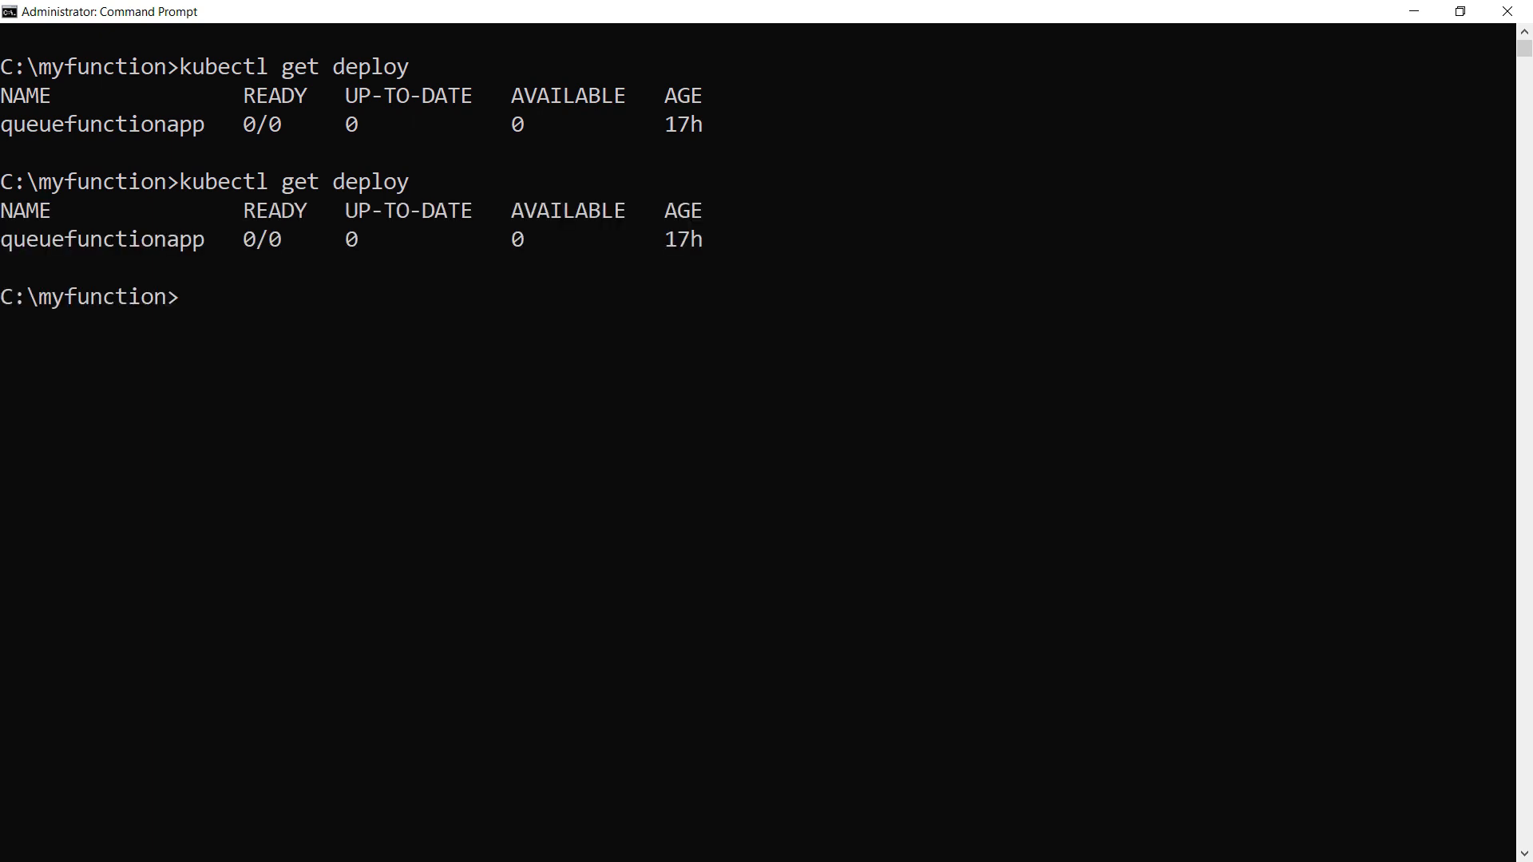
pyautogui.write('kubectl get deploy')
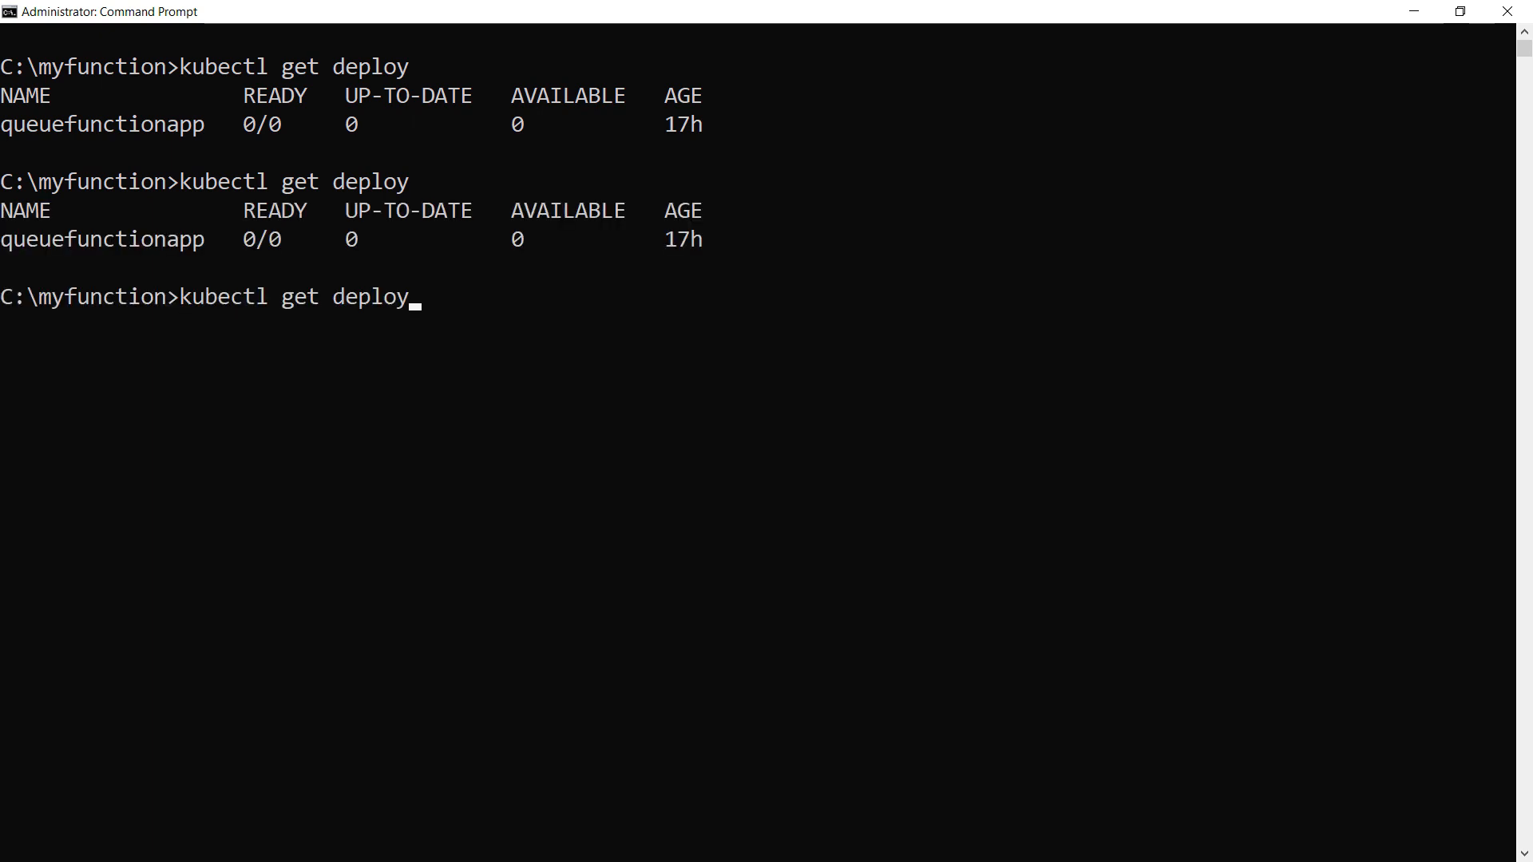
pyautogui.press('Return')
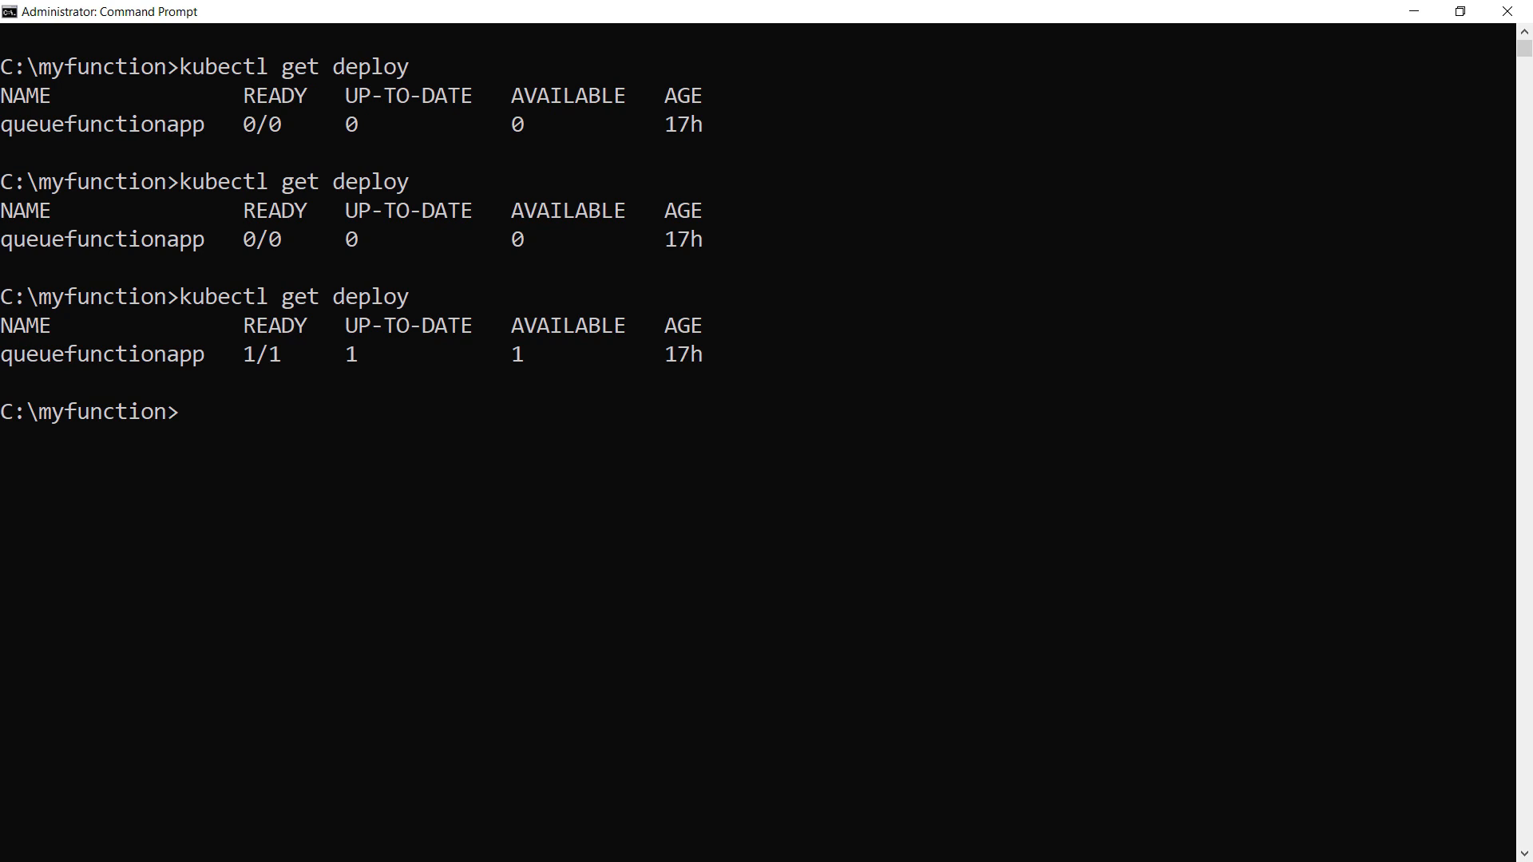
pyautogui.write('kubectl get deploy')
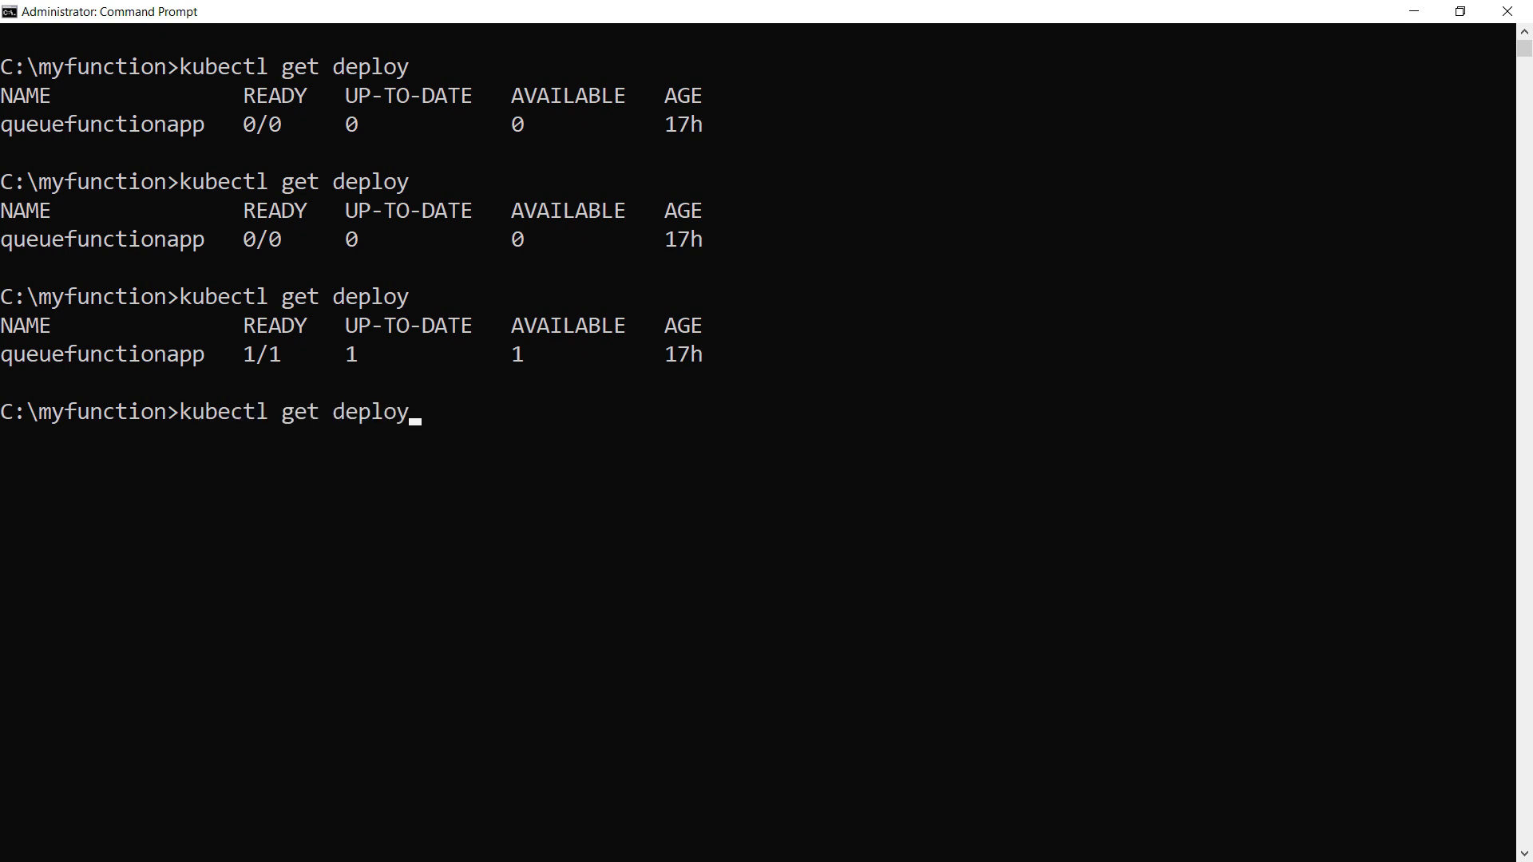
pyautogui.press('Return')
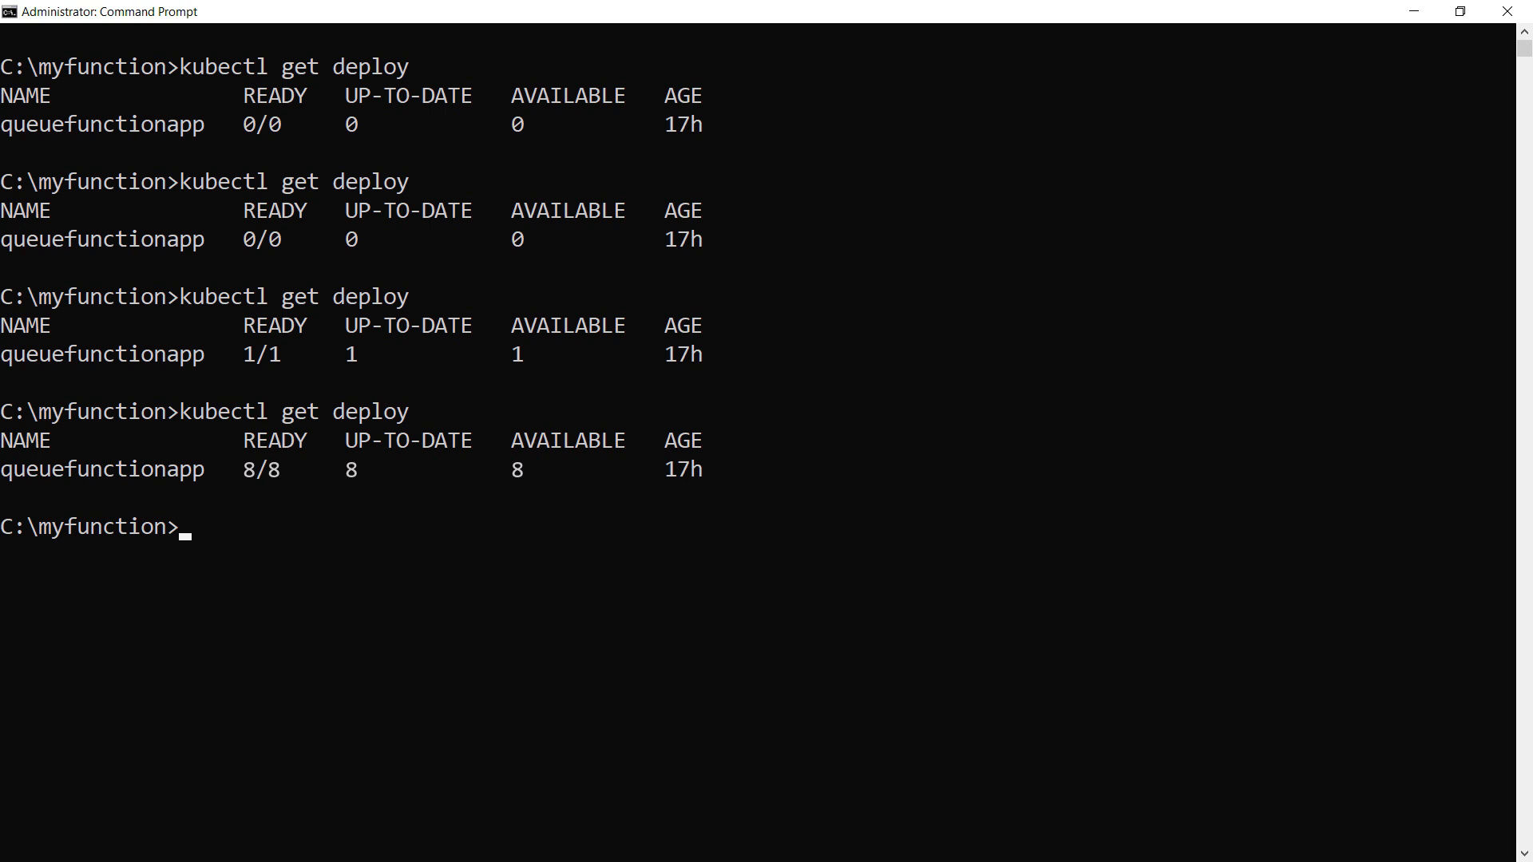